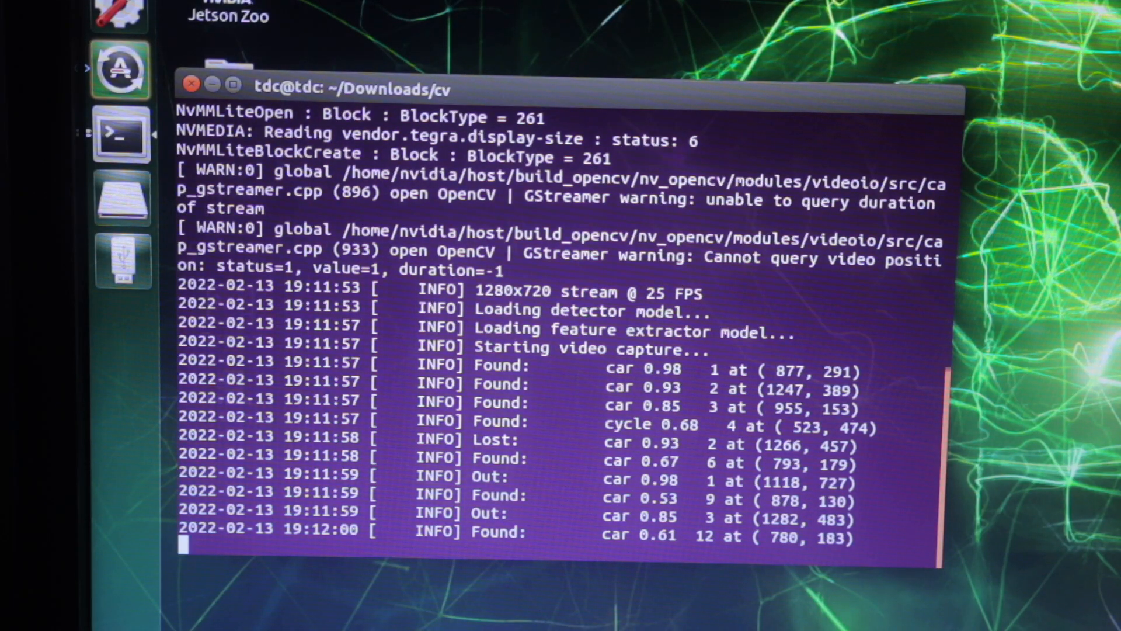
pyautogui.scroll(-3)
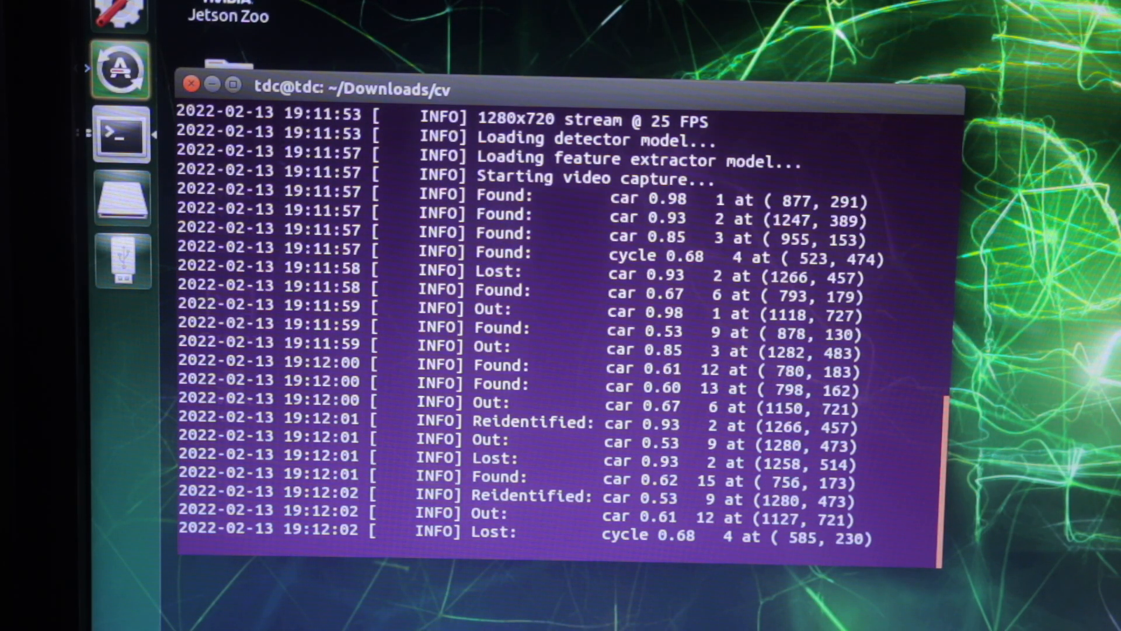
pyautogui.scroll(-3)
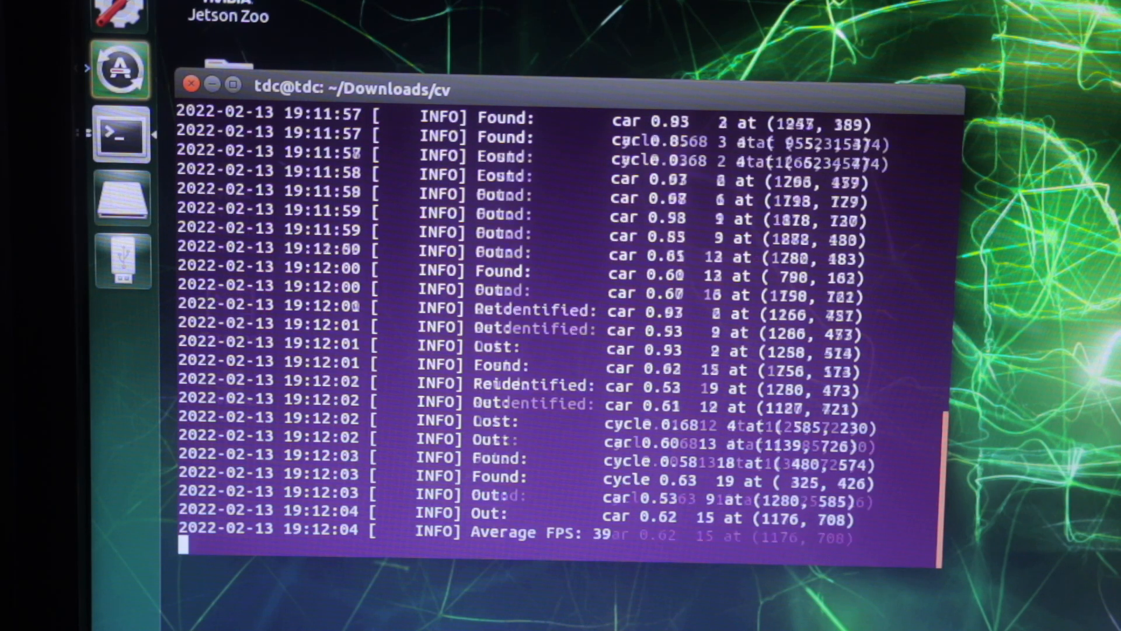